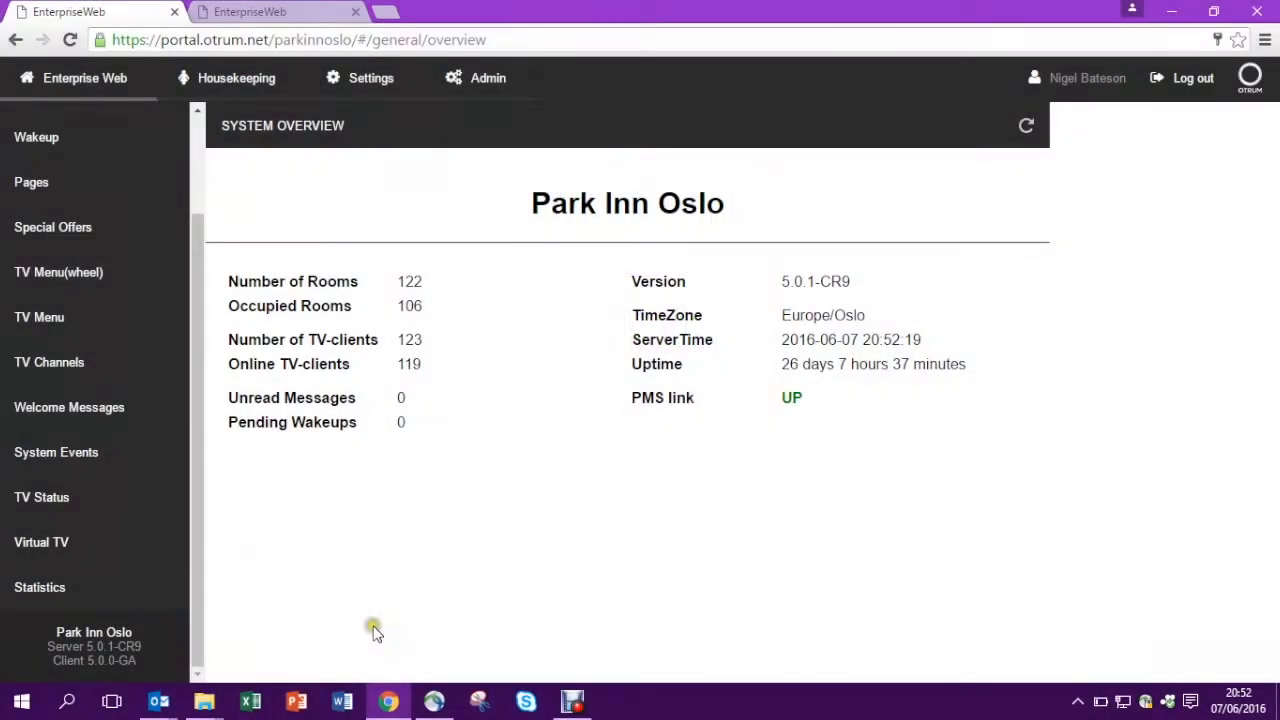
mouse_move(390, 318)
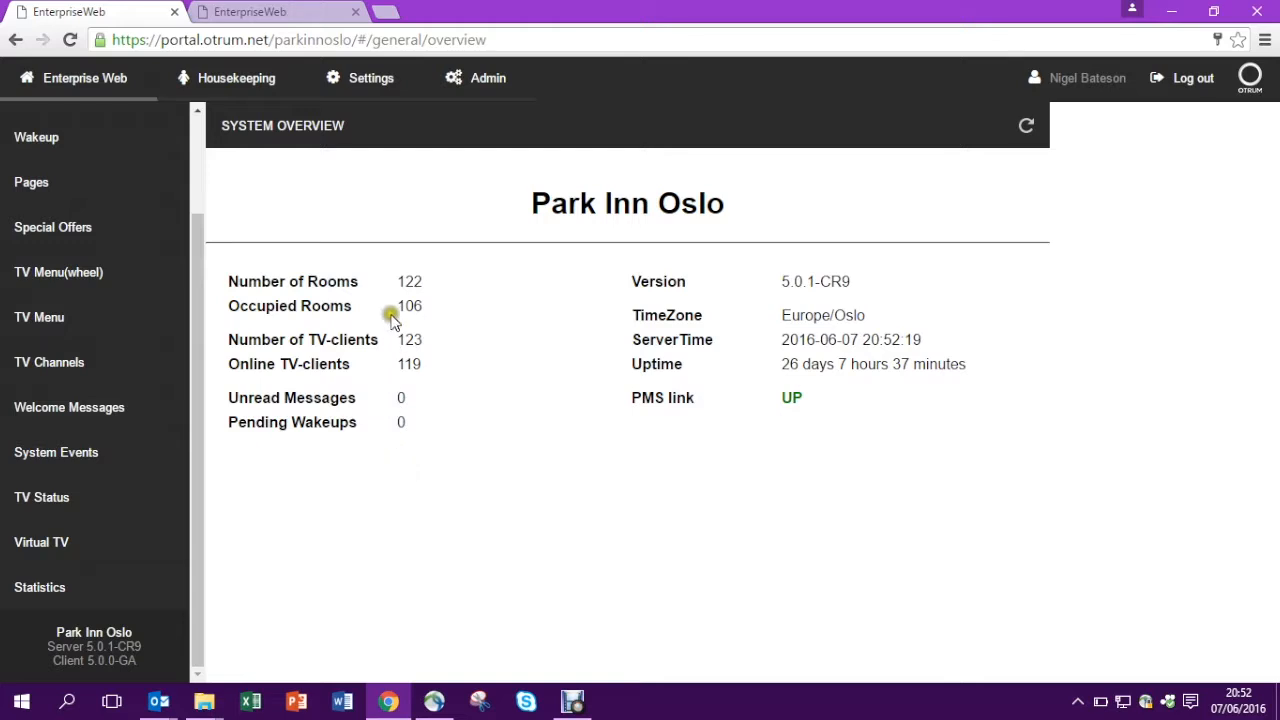
mouse_move(372, 78)
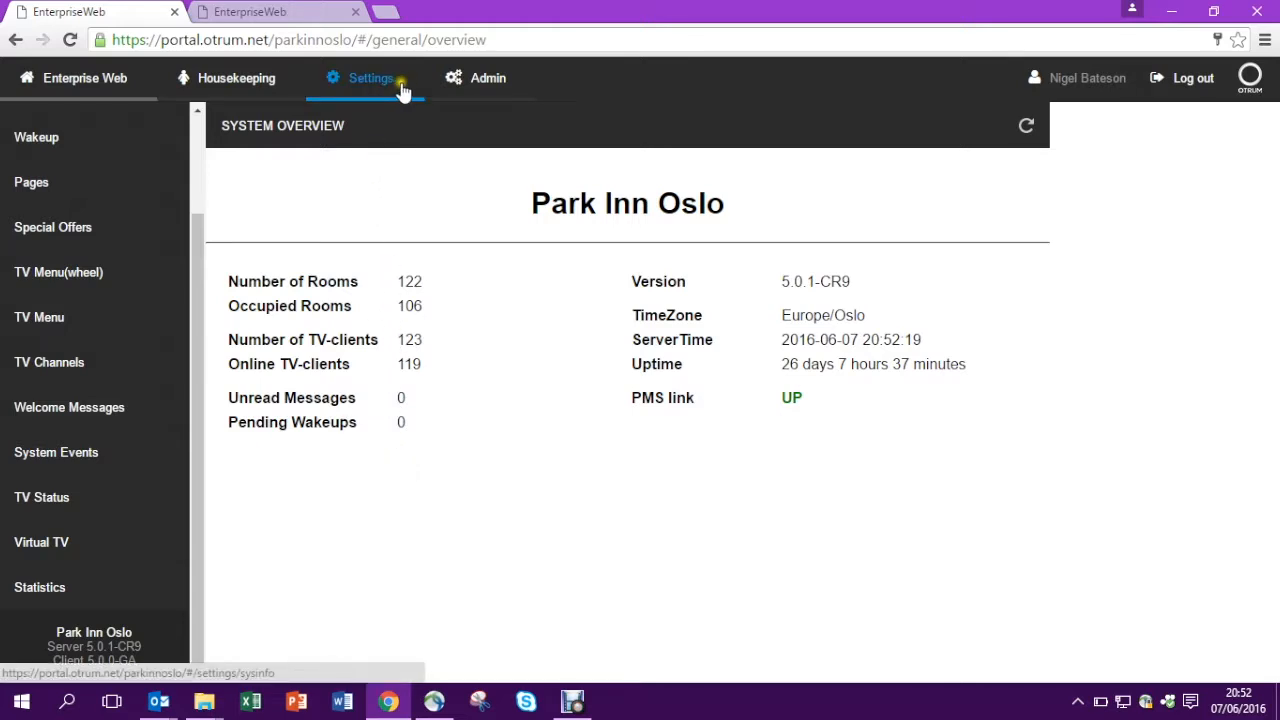
- Go to the Settings area showing the hotel's System Information page
click(370, 78)
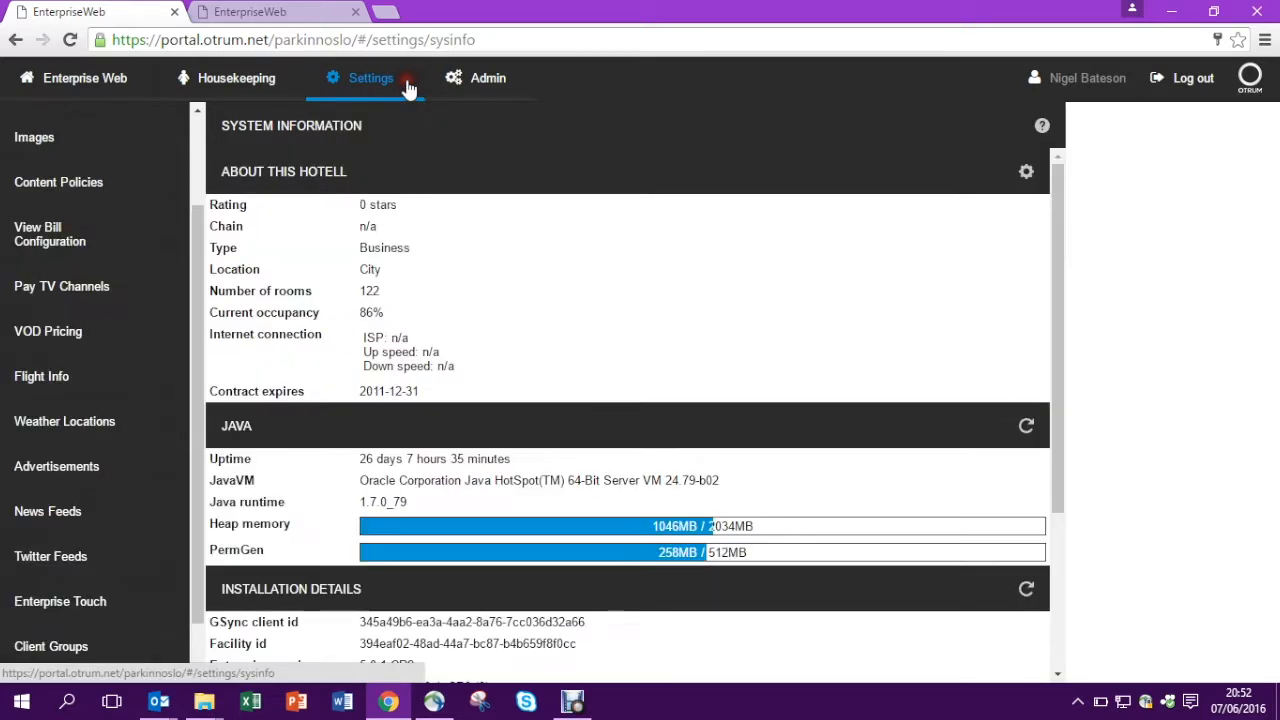
mouse_move(184, 462)
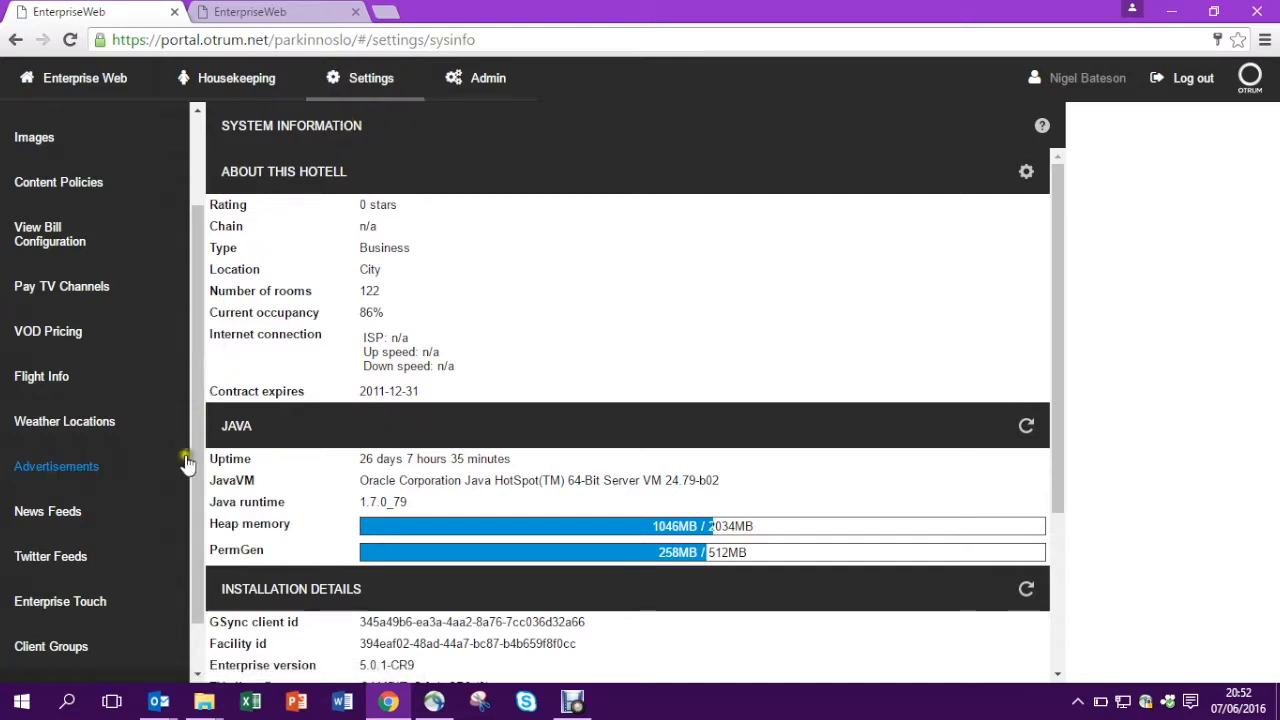
mouse_move(52, 646)
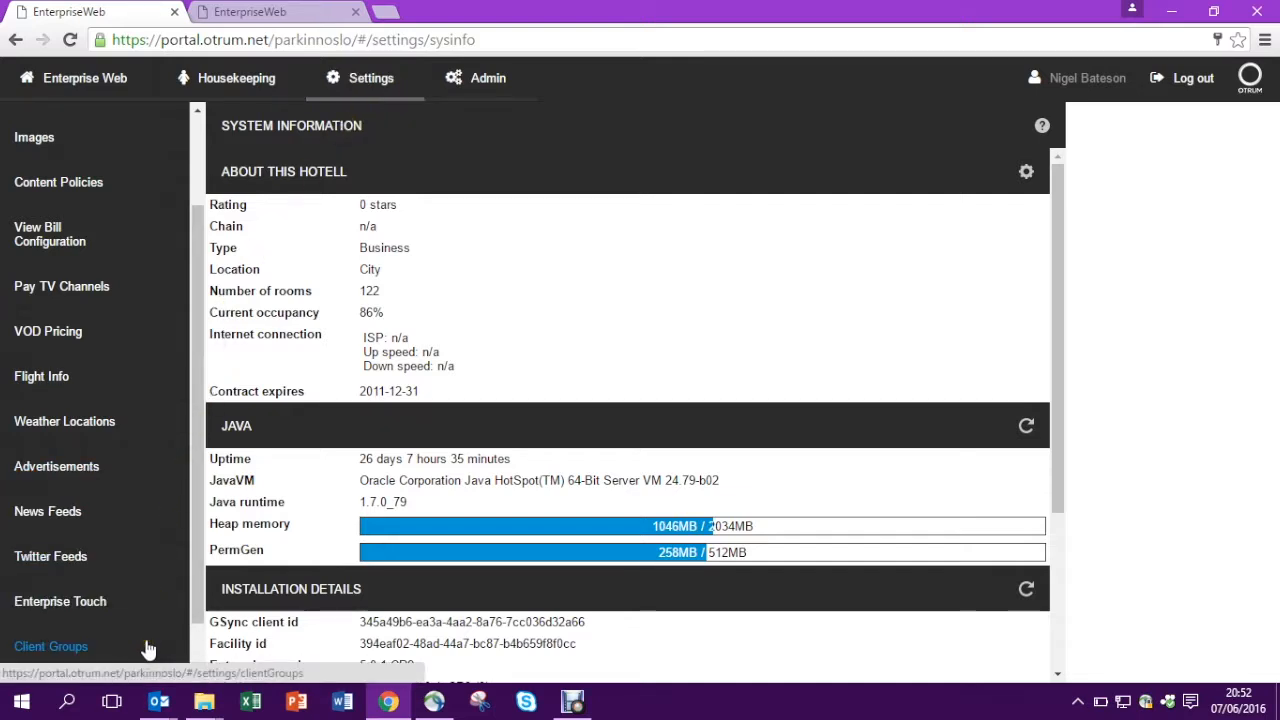
- Show the Client Groups list and begin adding a new client group entry
click(50, 646)
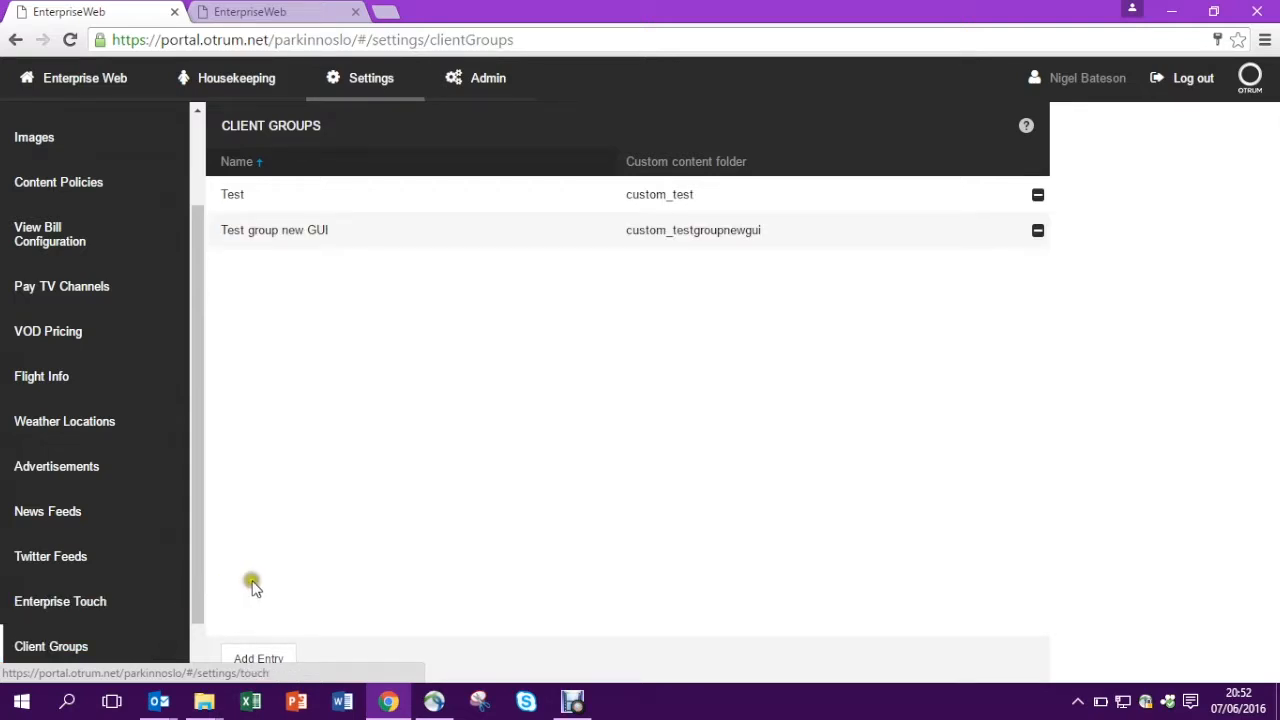
mouse_move(298, 656)
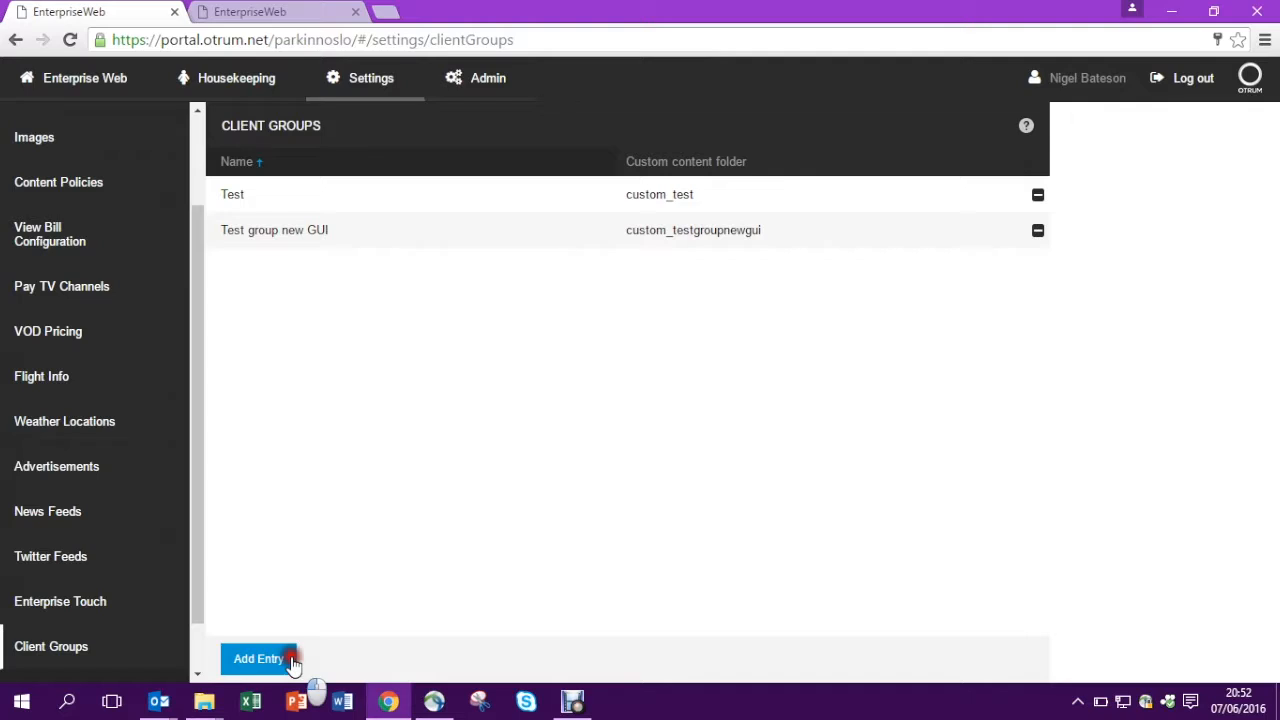
click(258, 658)
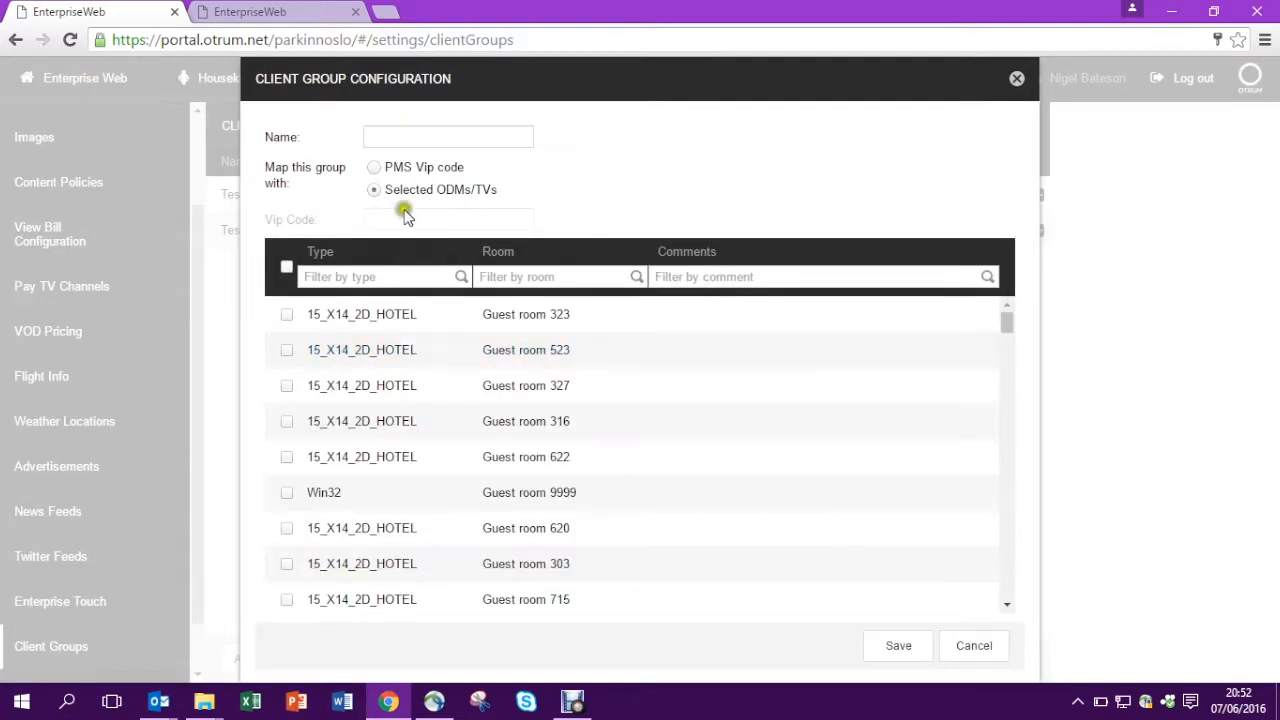
- Name the new client group 'VIP Room Group'
click(448, 136)
text(VIP)
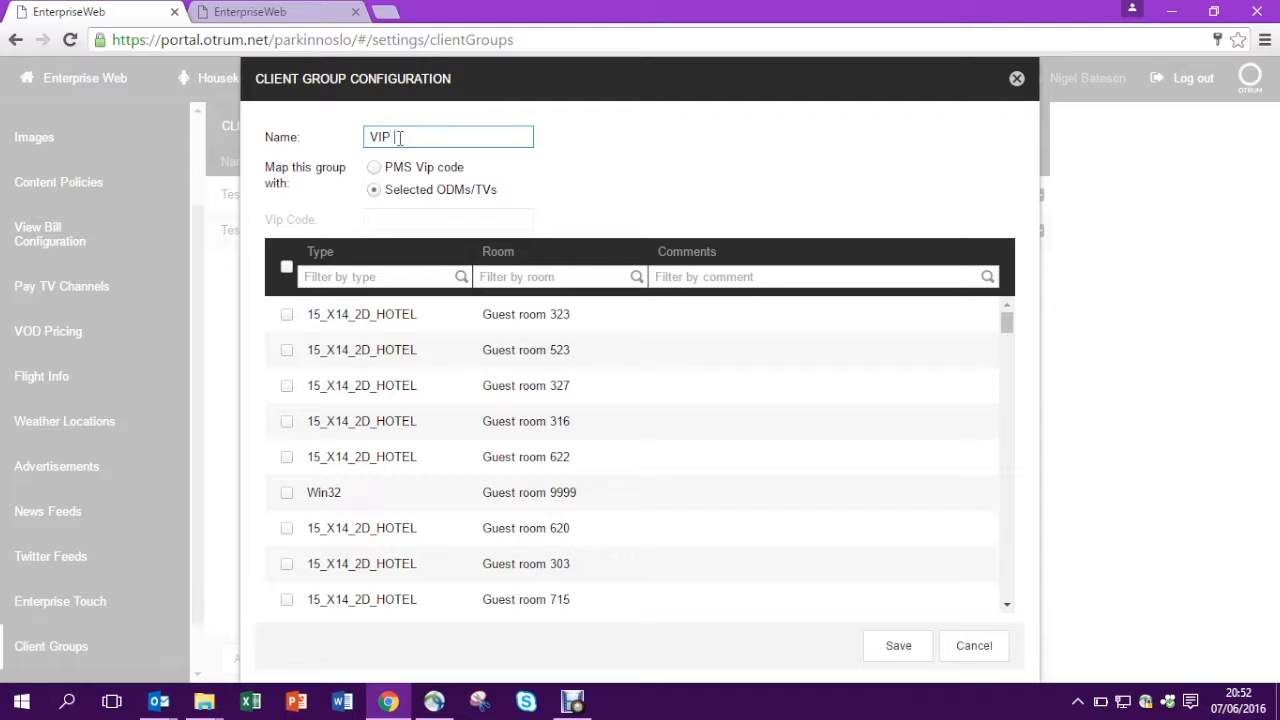
text(Room Gr)
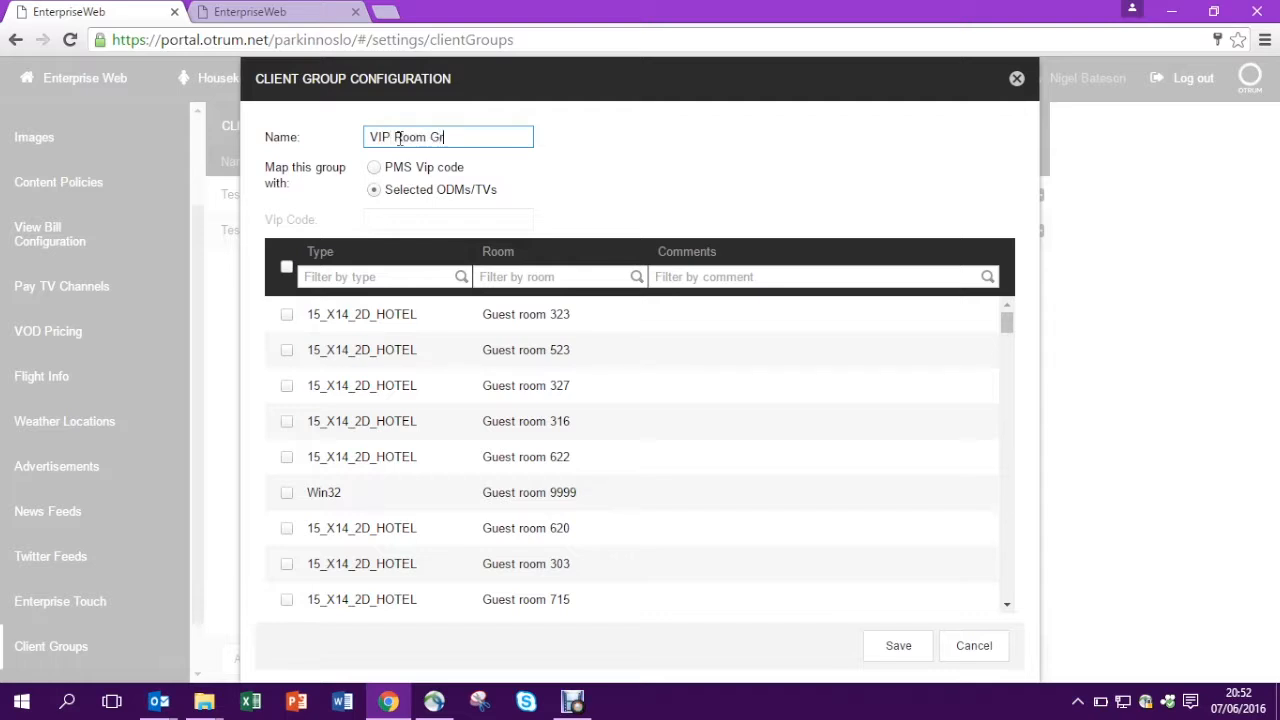
text(oup)
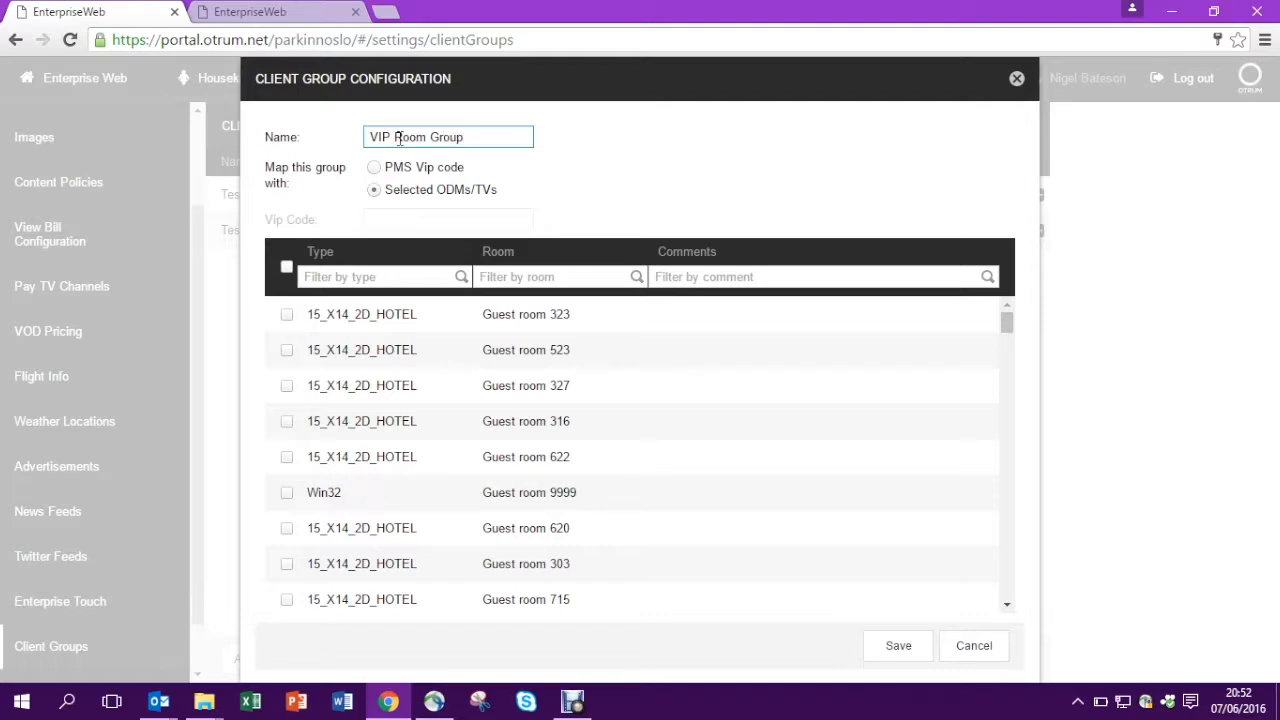
mouse_move(600, 228)
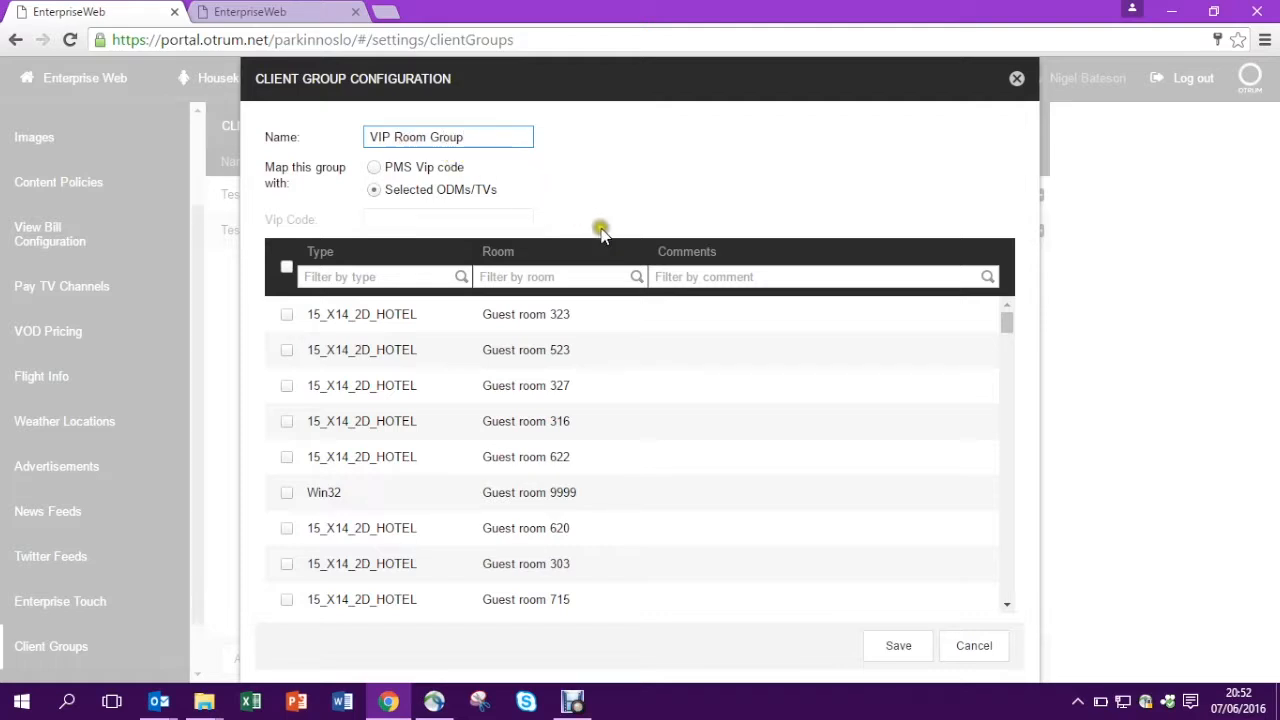
- Sort by room, include guest rooms 201–205 and save the VIP Room Group
click(498, 252)
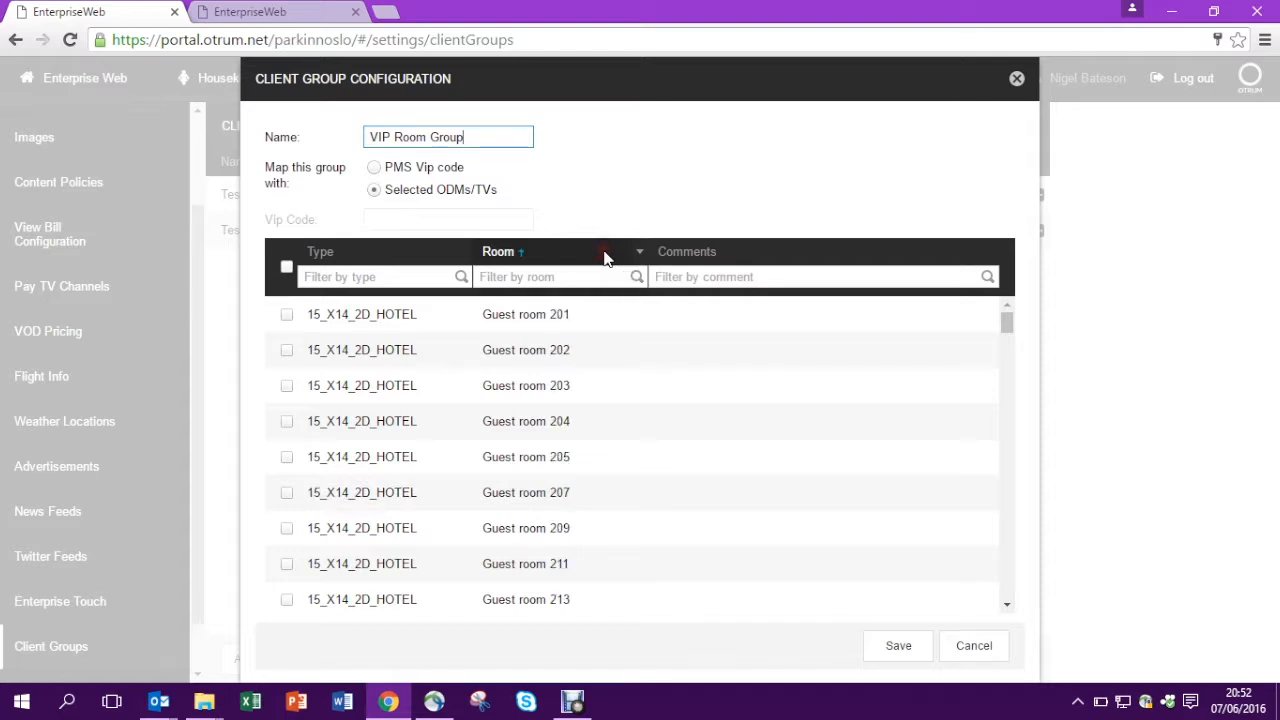
click(288, 314)
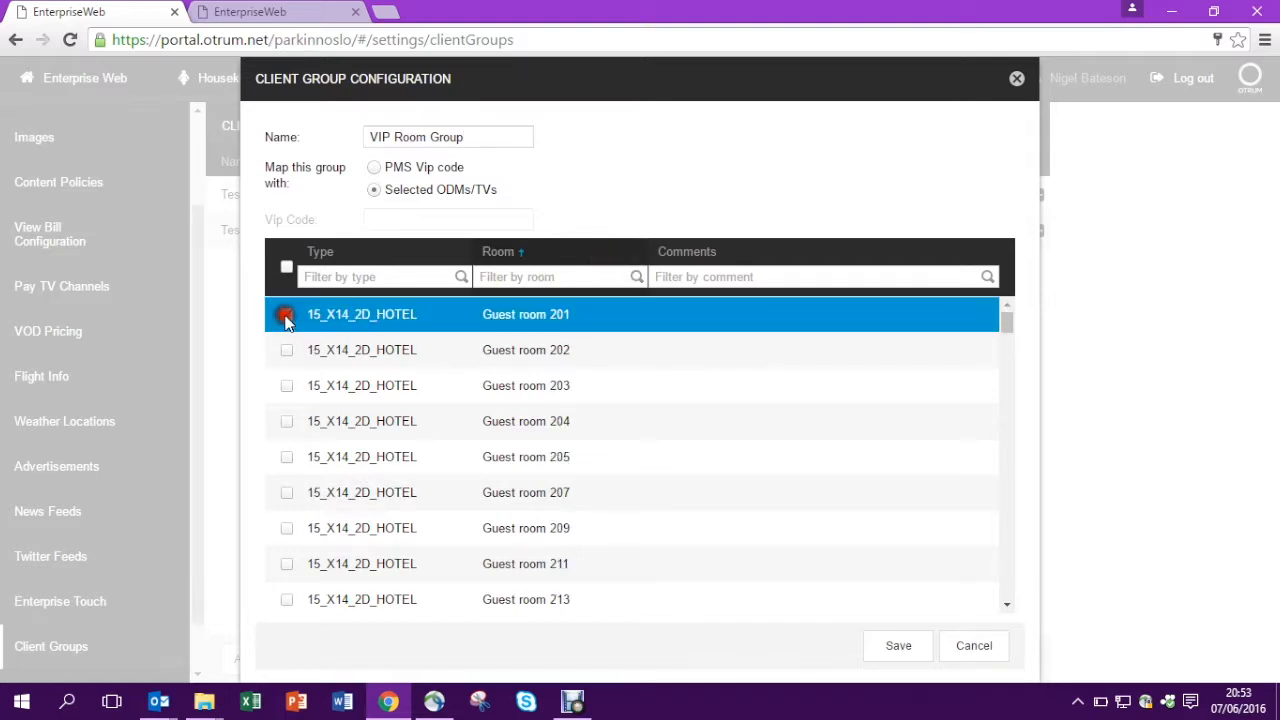
click(288, 350)
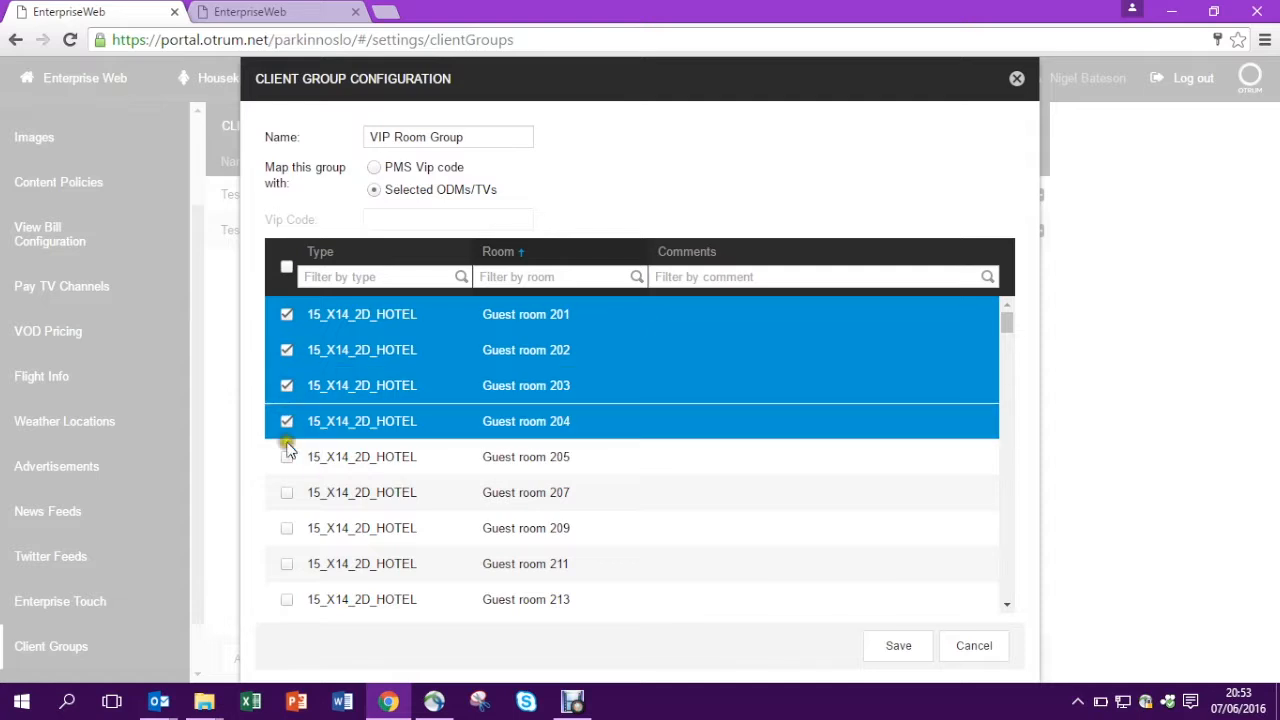
click(288, 456)
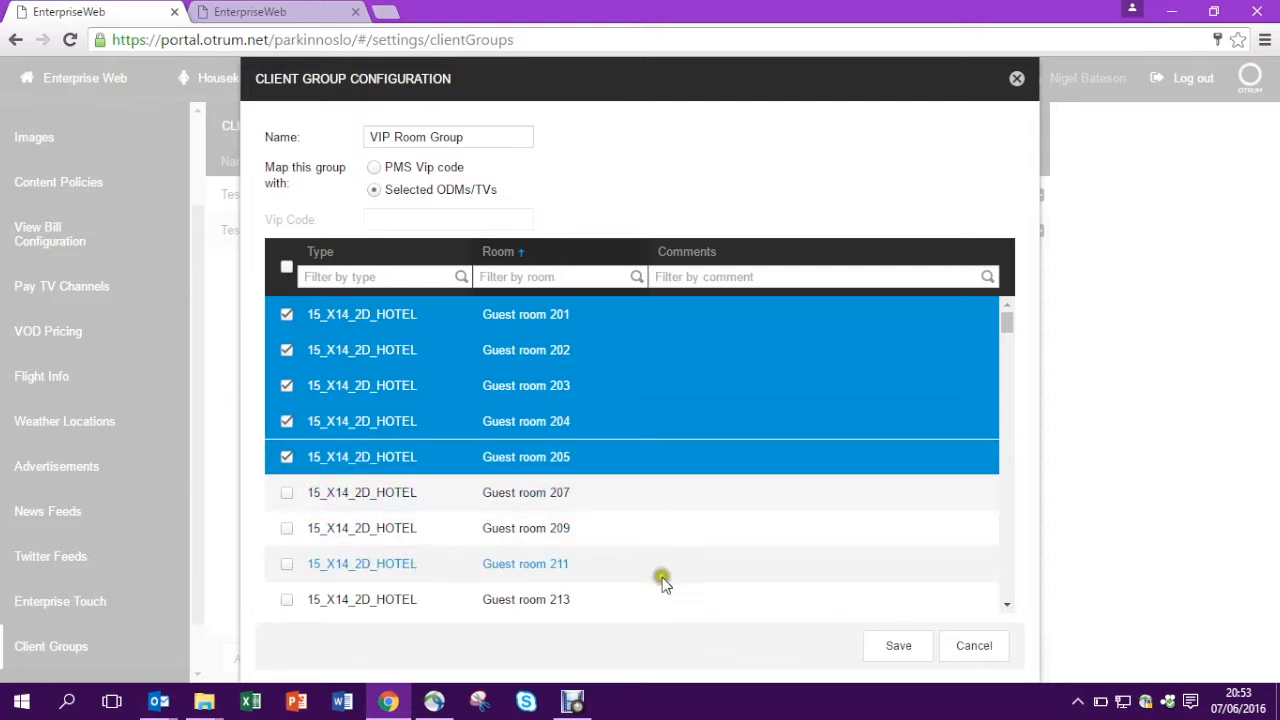
mouse_move(898, 644)
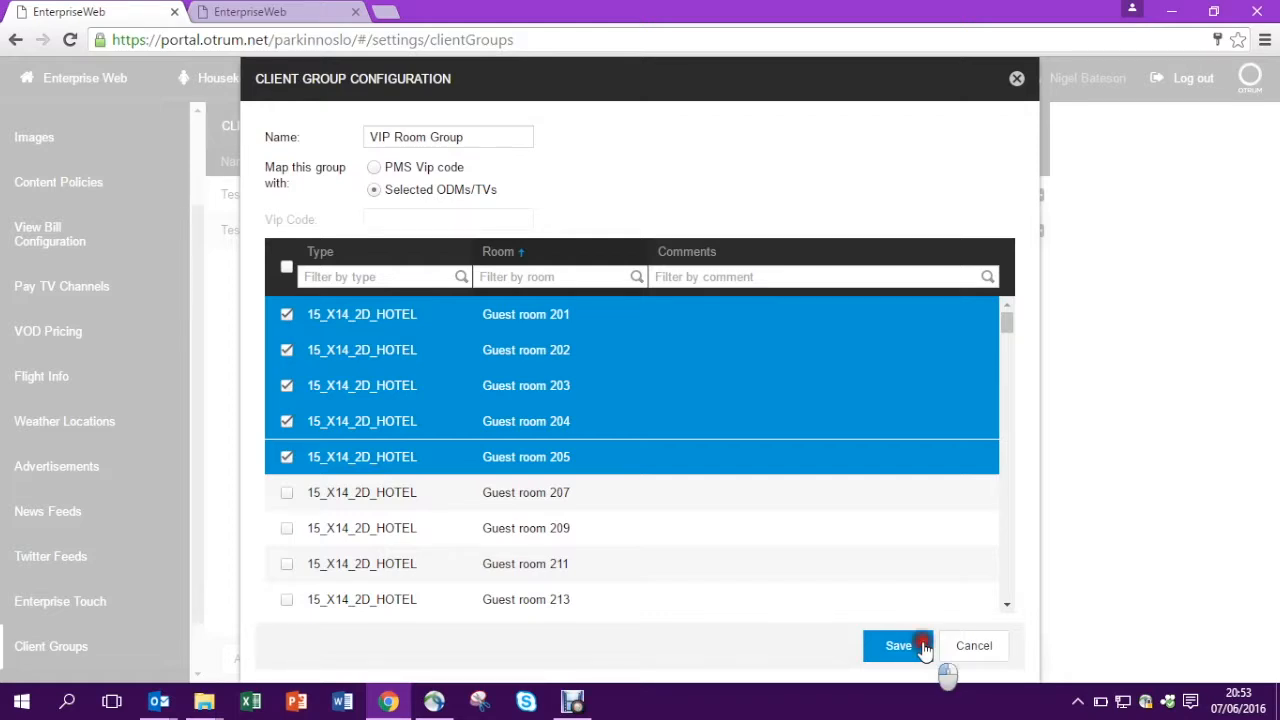
click(896, 644)
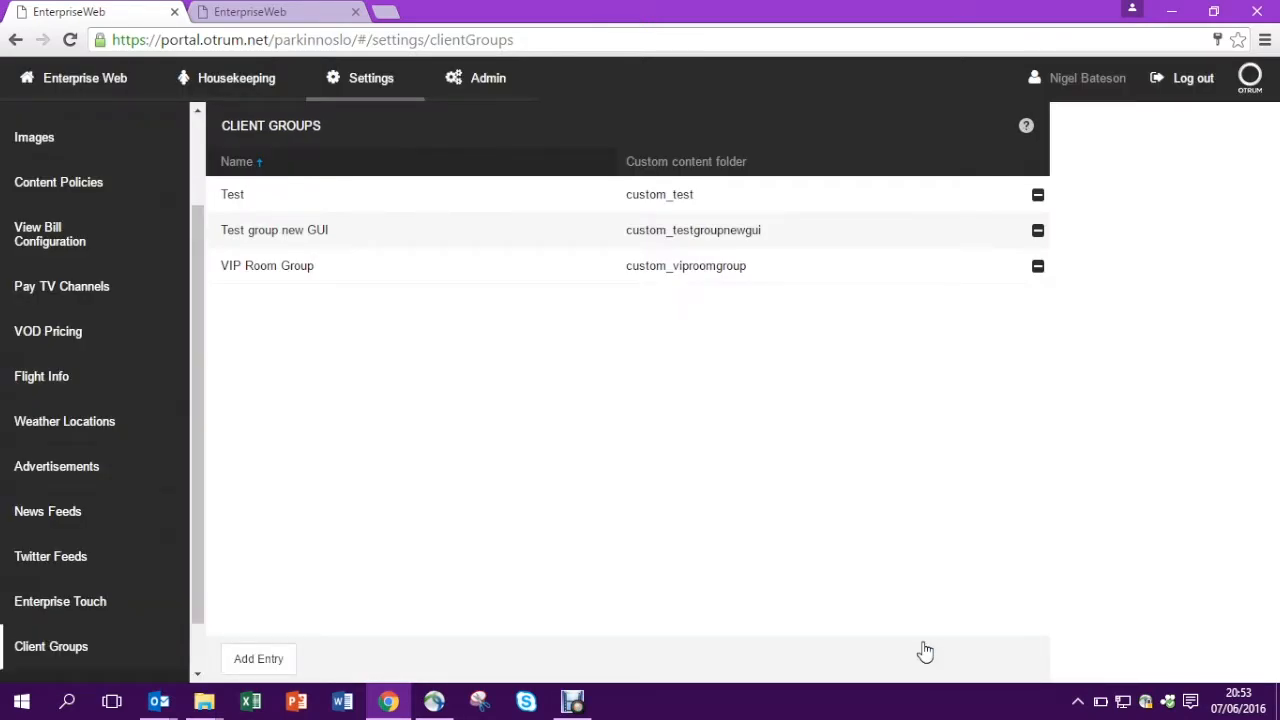
mouse_move(144, 82)
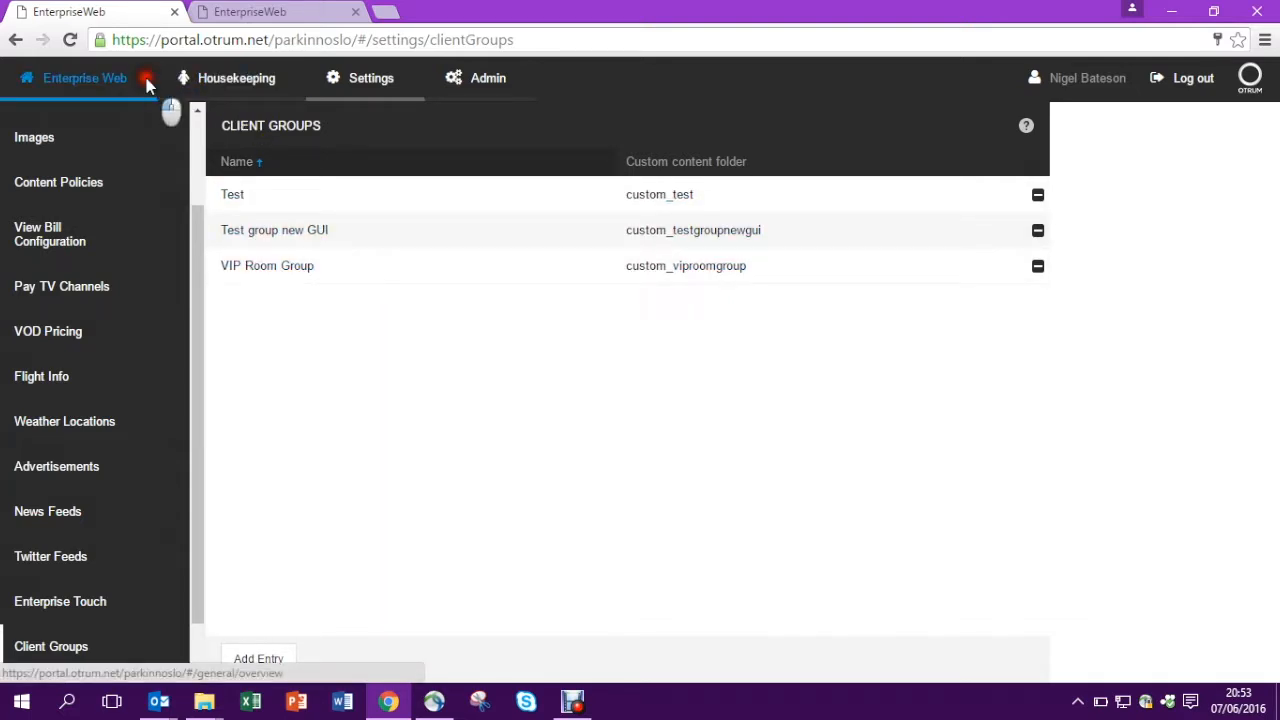
- Return to the Park Inn Oslo system overview via Enterprise Web
click(84, 78)
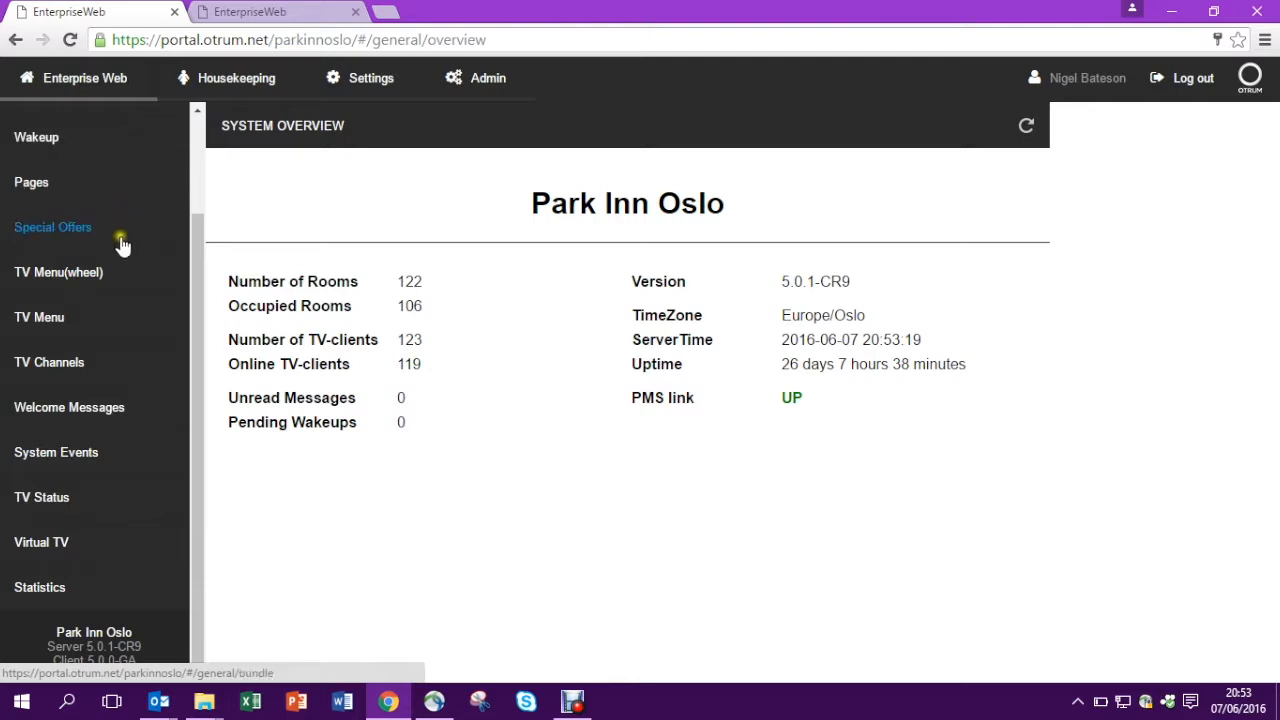
mouse_move(40, 316)
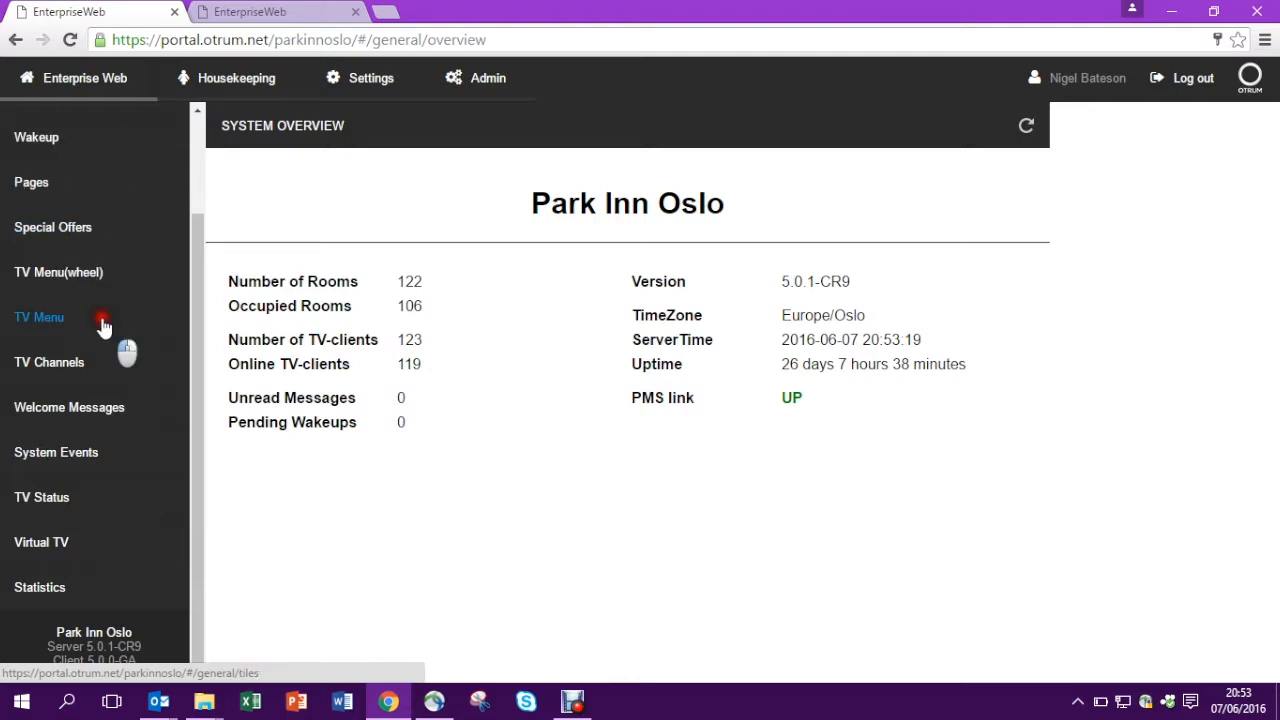
- From TV Menu, bring up Manage menus listing Old Default, Default and VIP Menu
click(40, 316)
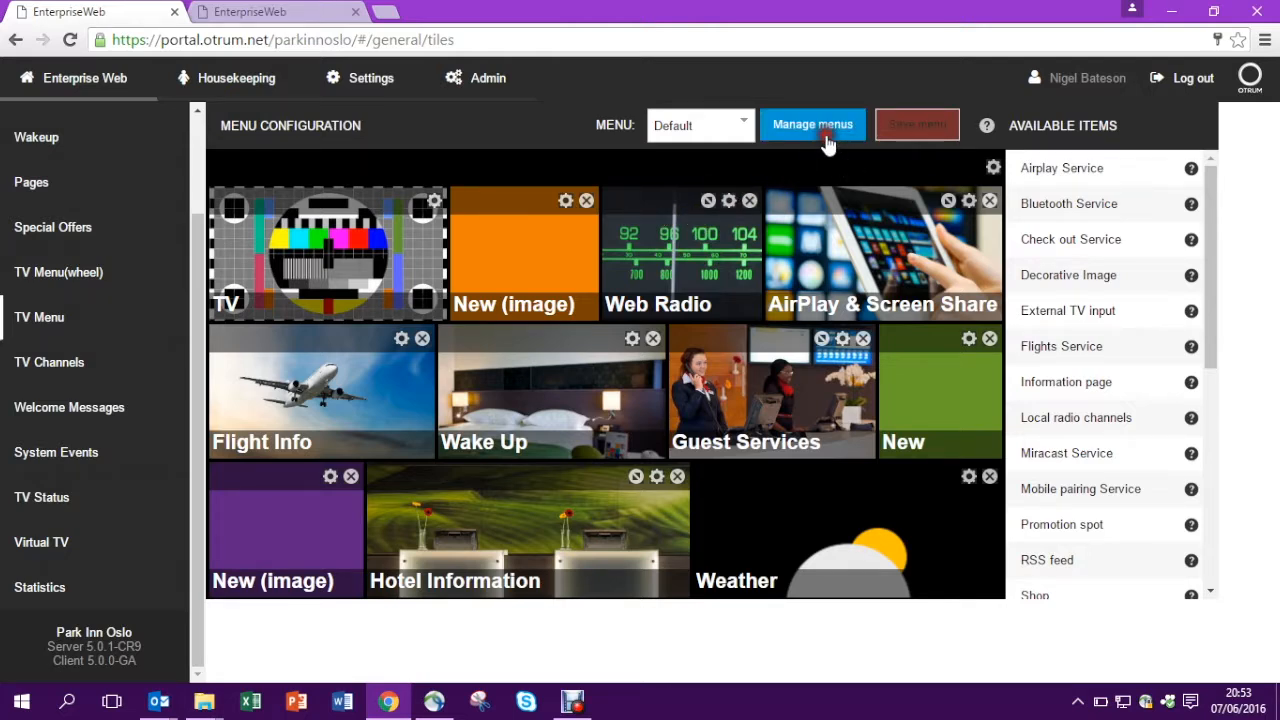
click(812, 124)
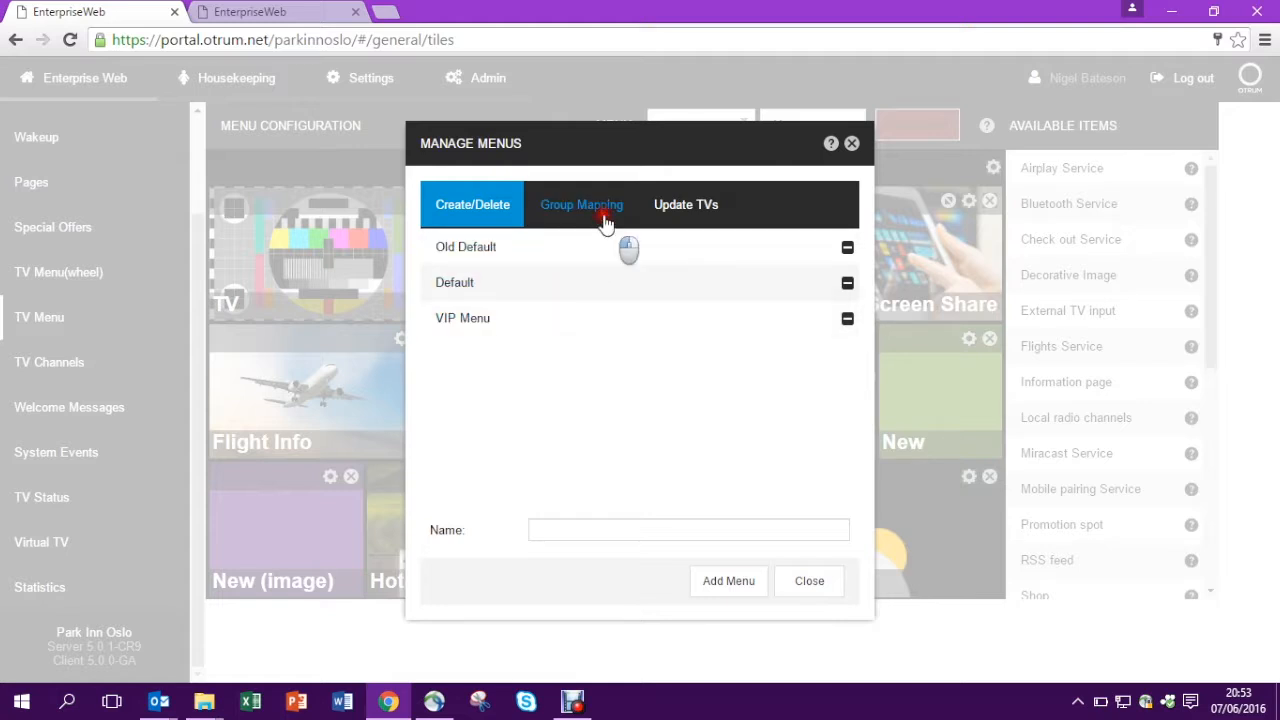
- In Group Mapping, assign VIP Menu to VIP Room Group, save the mappings and confirm
click(580, 204)
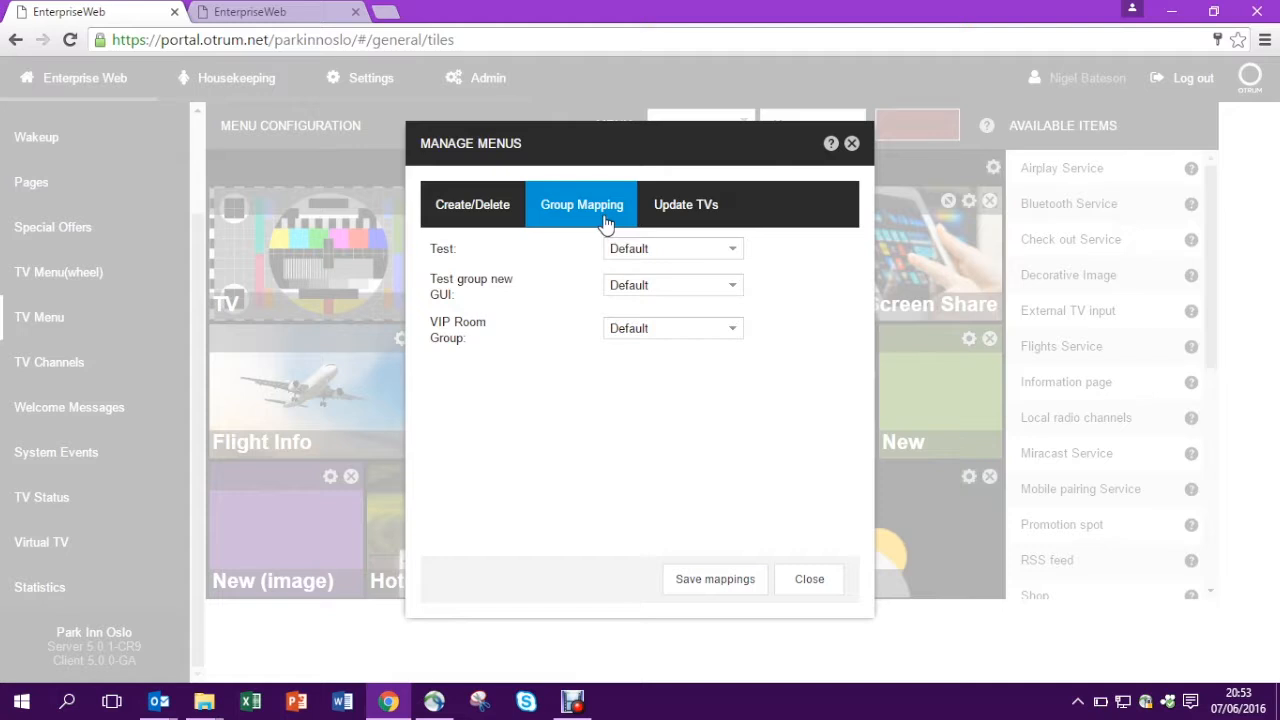
mouse_move(448, 336)
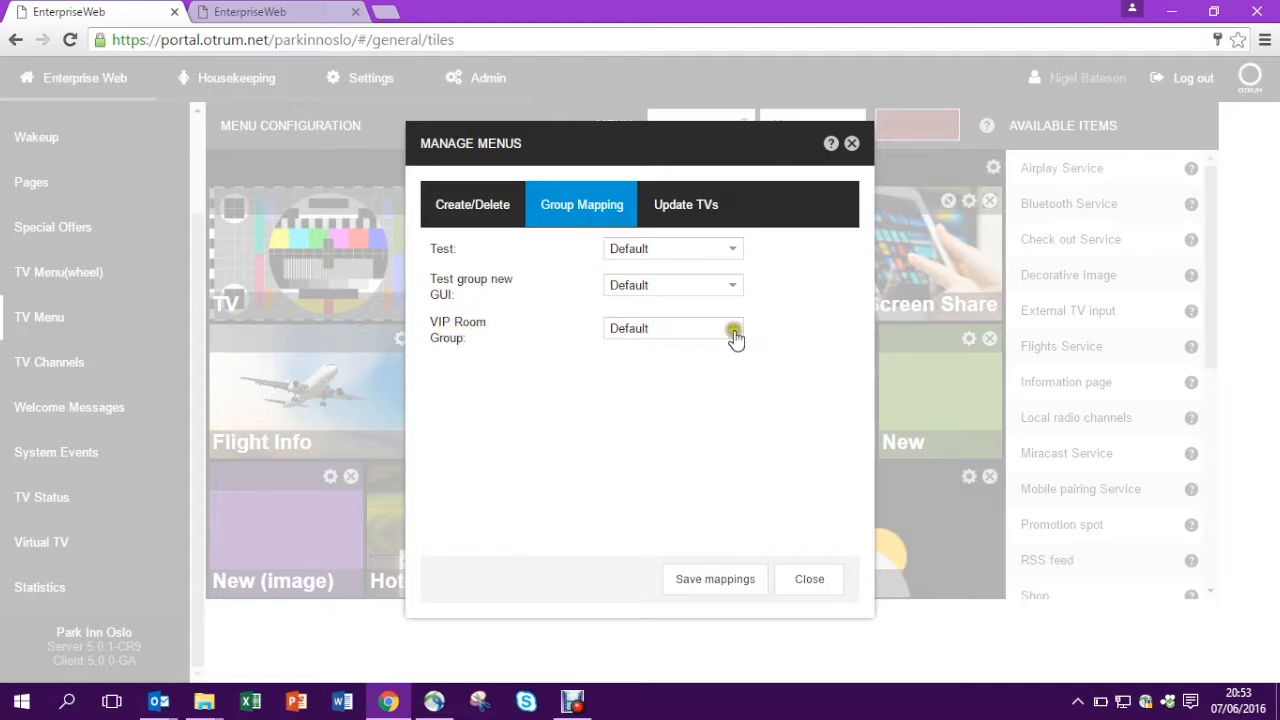
click(732, 328)
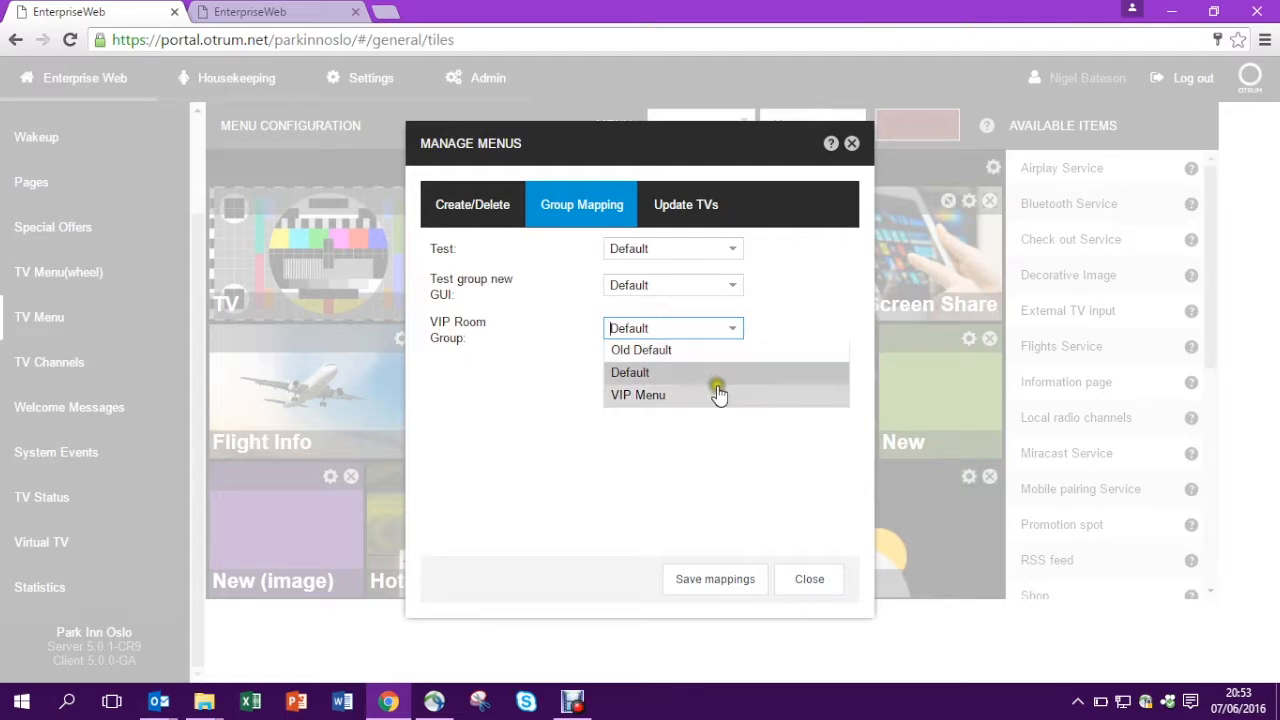
click(636, 394)
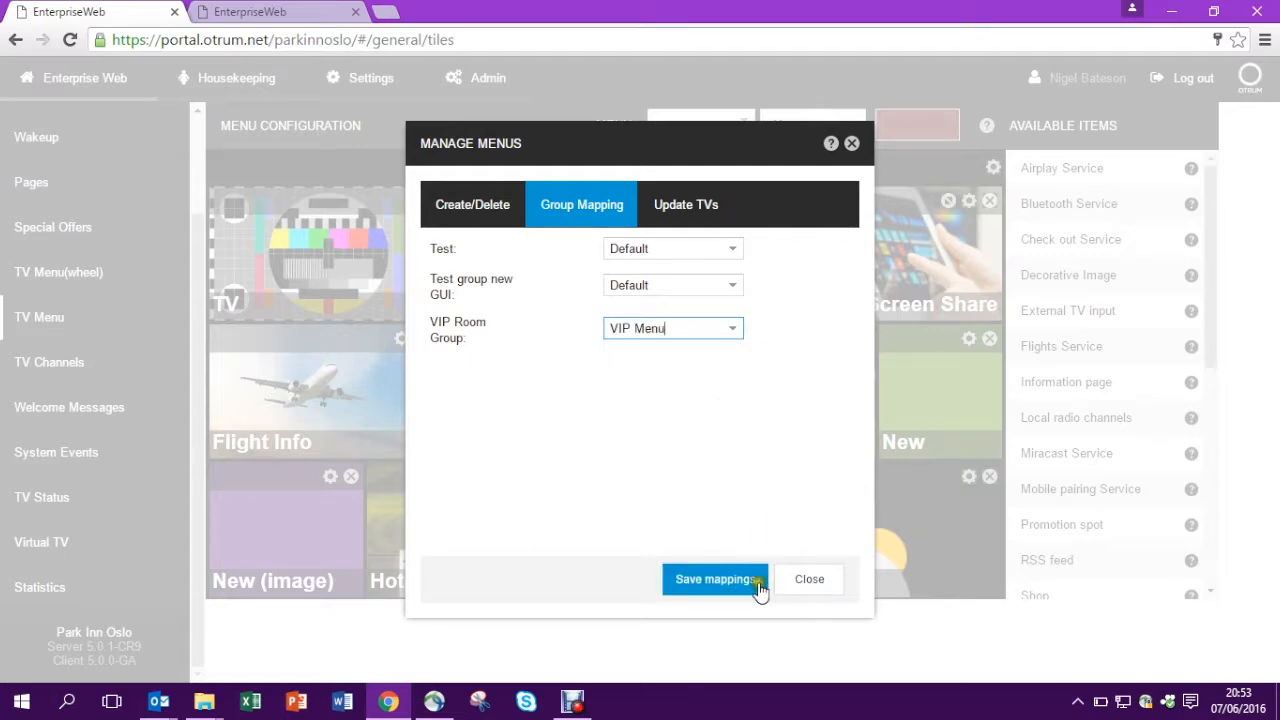
click(714, 580)
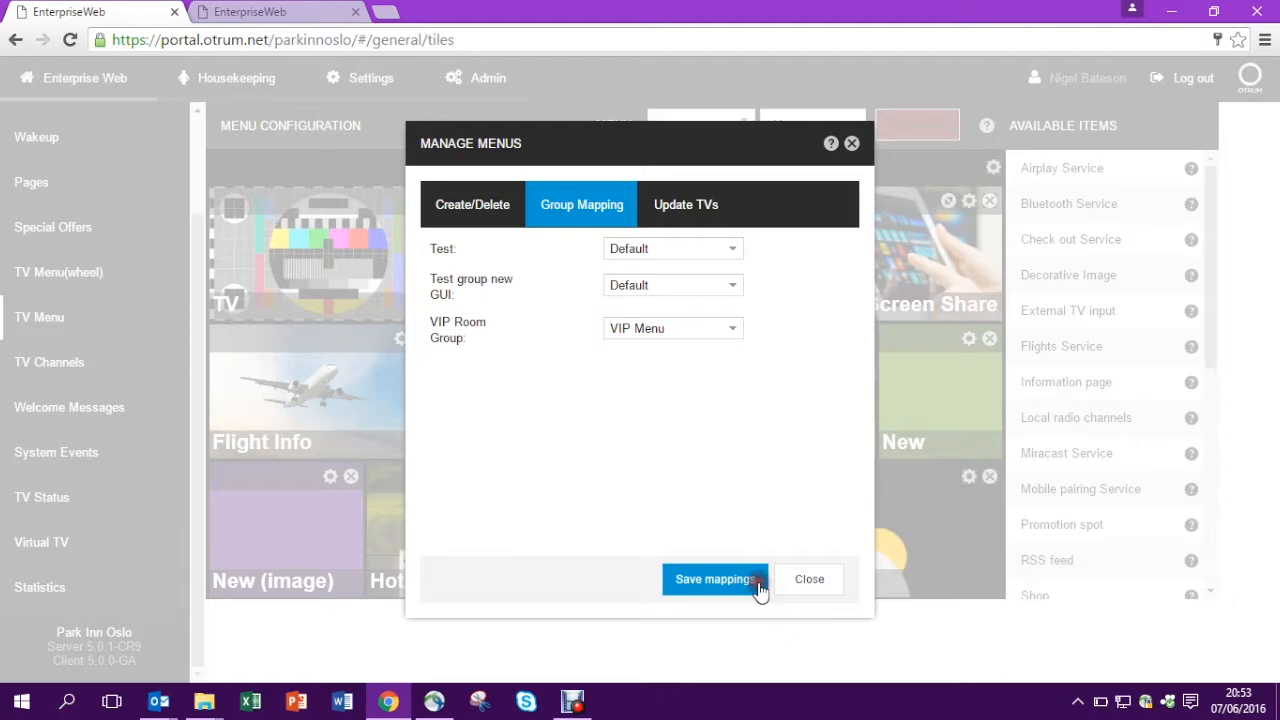
click(716, 580)
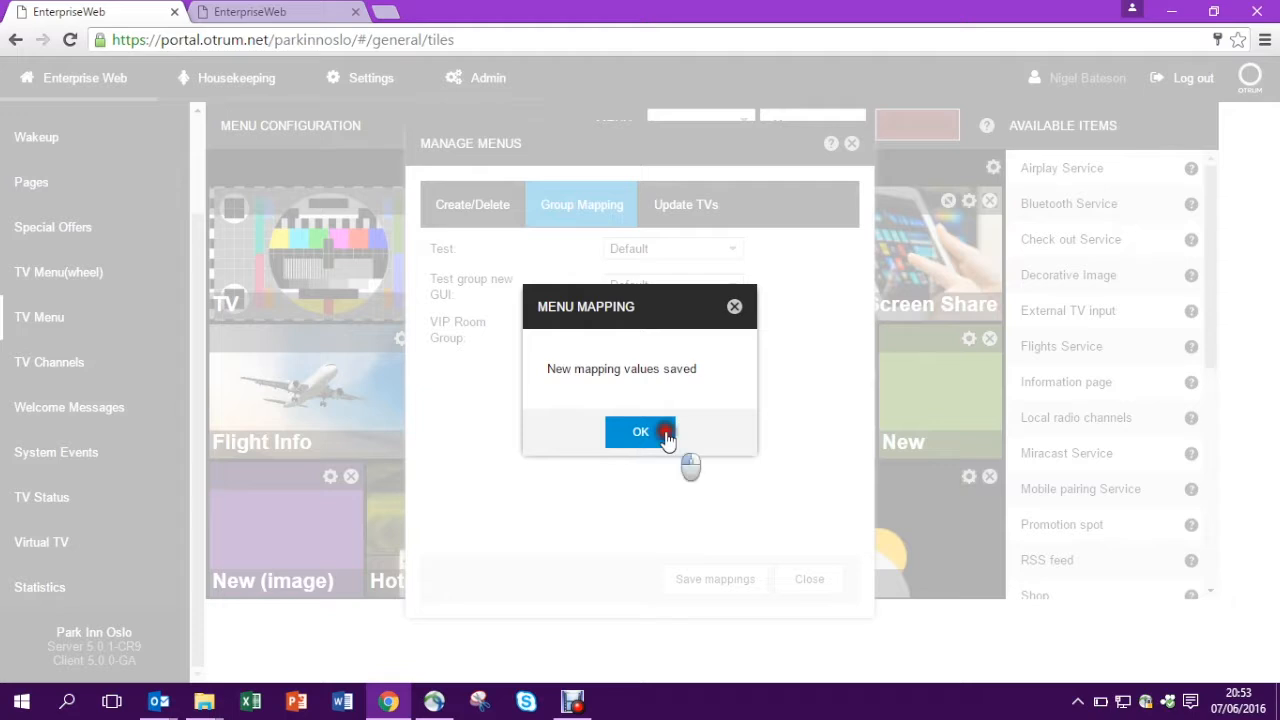
click(640, 432)
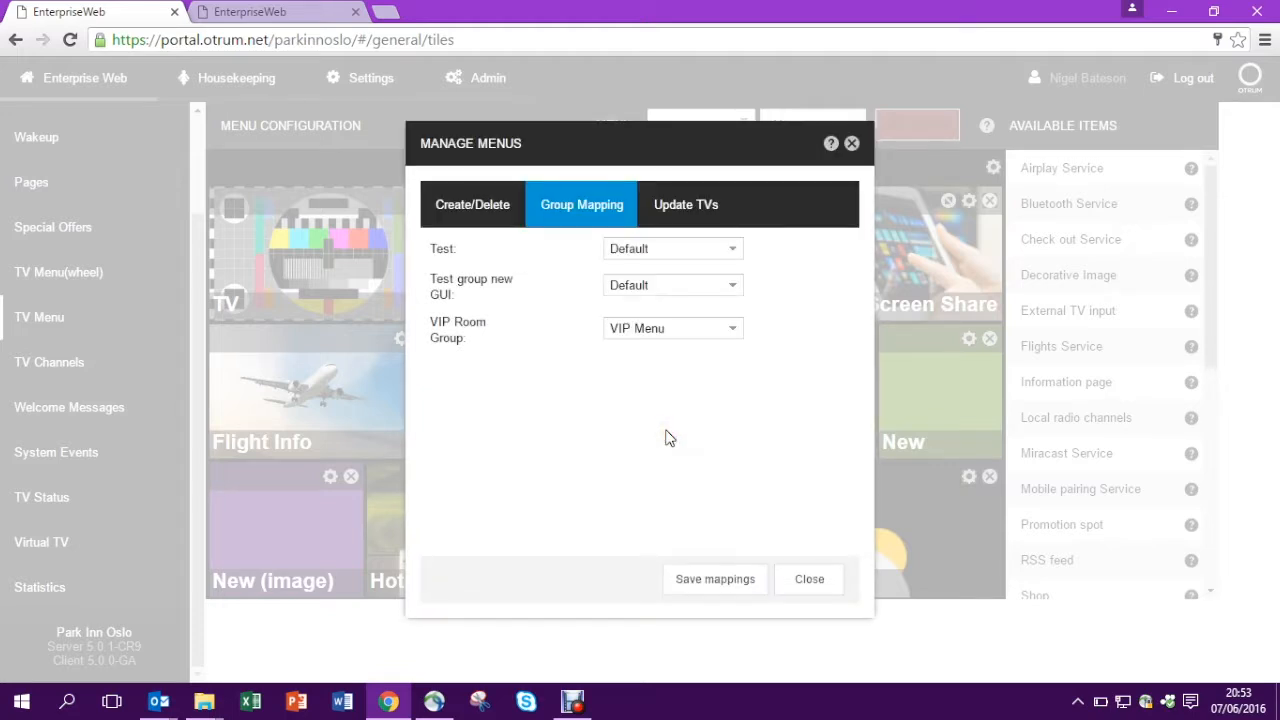